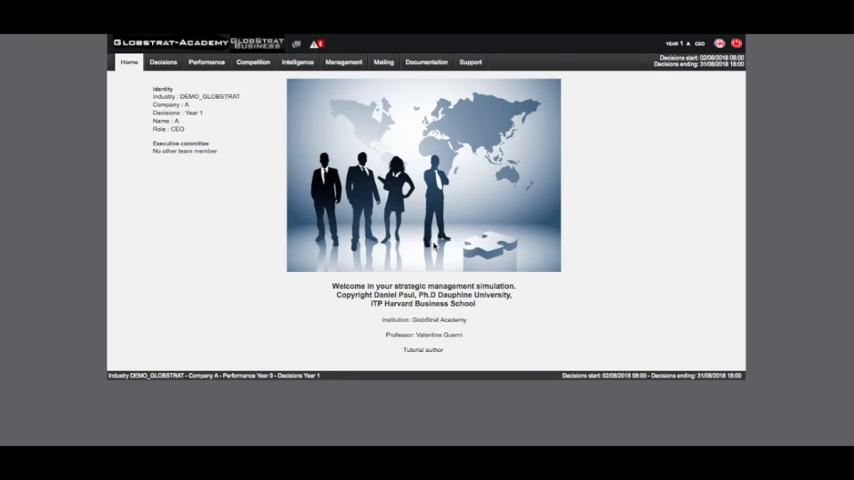
mouse_move(283, 182)
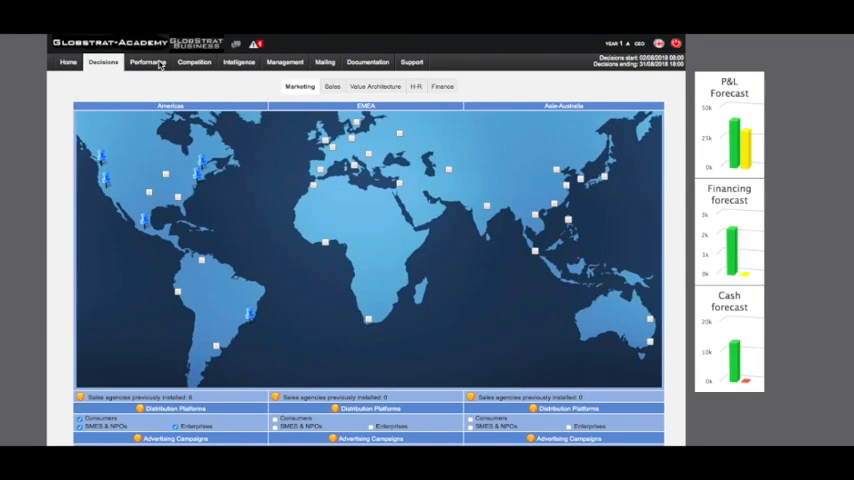
mouse_move(39, 224)
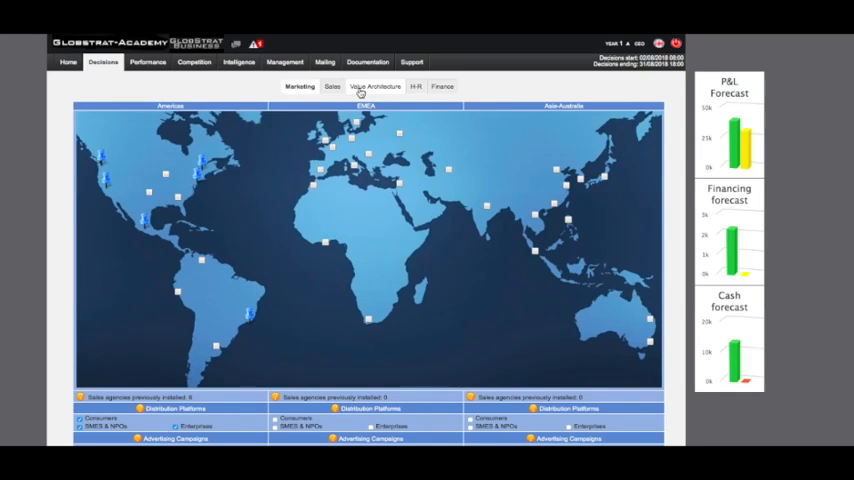
mouse_move(450, 365)
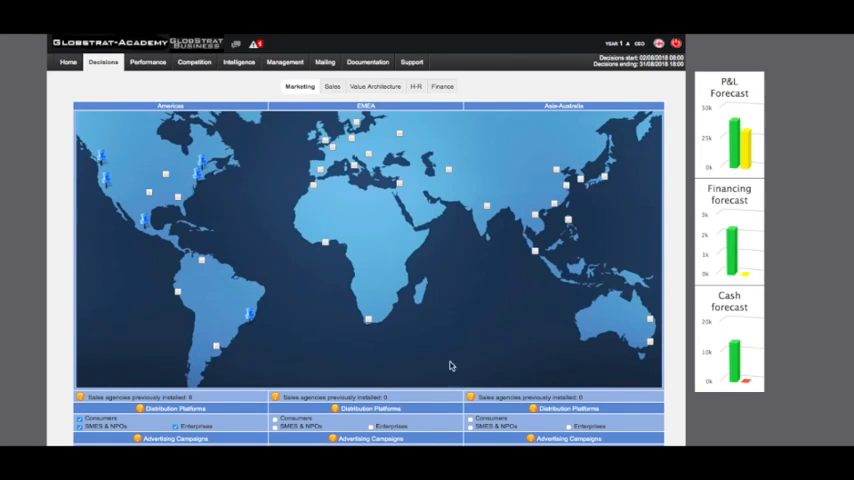
mouse_move(640, 140)
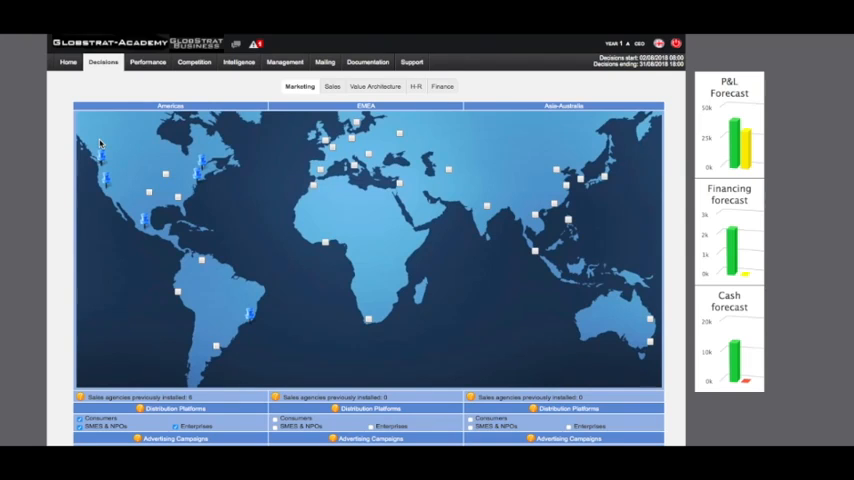
mouse_move(165, 183)
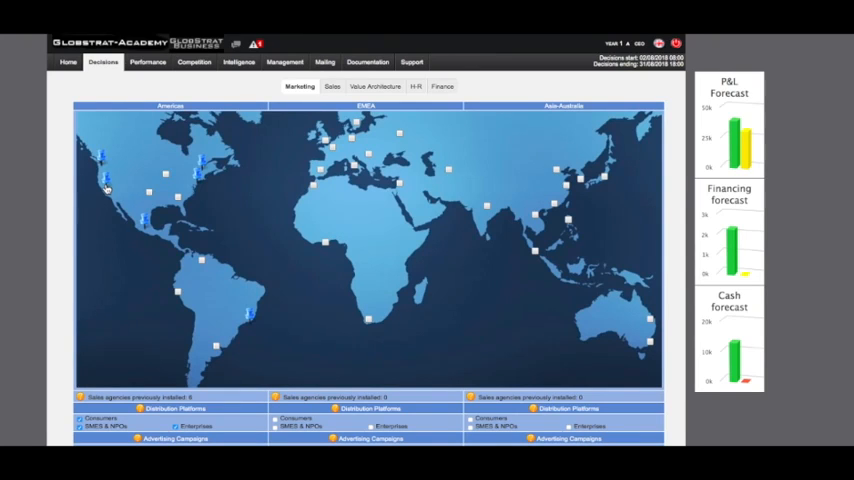
scroll("down", 3)
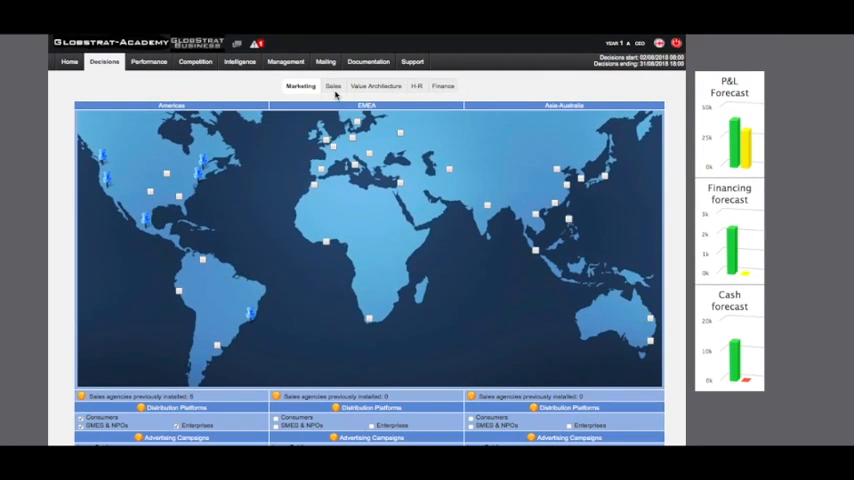
Show the Sales decisions page with Americas sales objectives, pricing and installation budget.
left_click(333, 86)
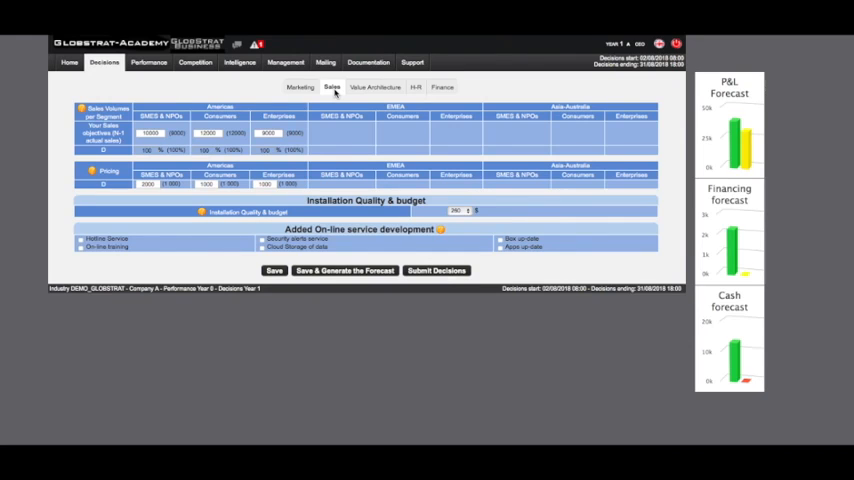
mouse_move(78, 118)
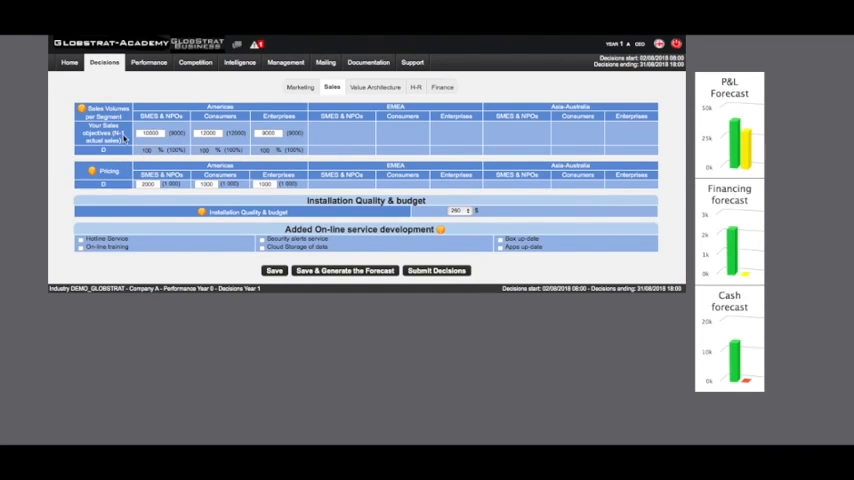
mouse_move(113, 189)
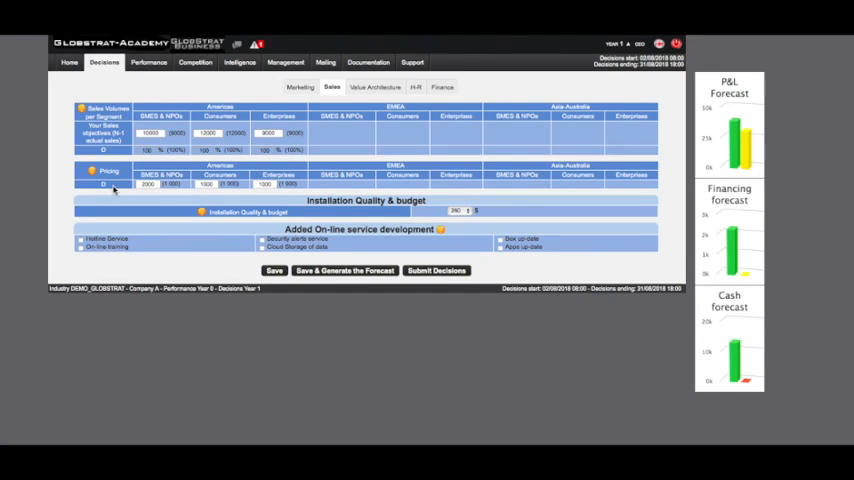
mouse_move(492, 194)
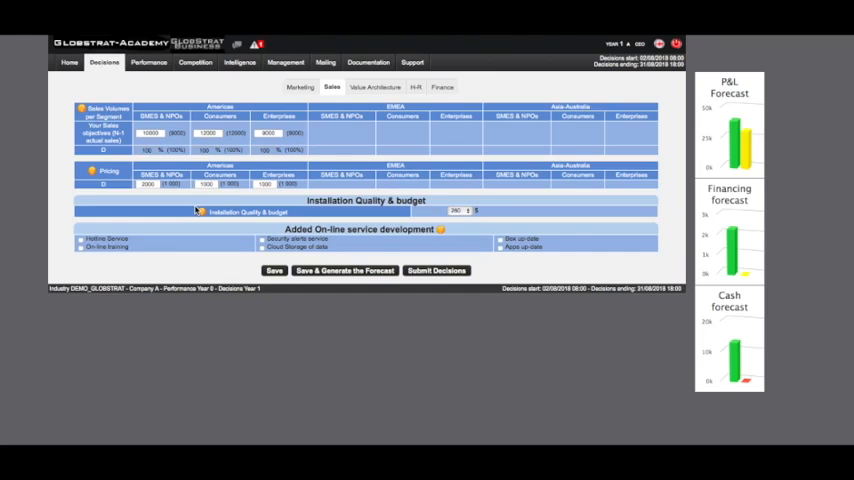
mouse_move(690, 243)
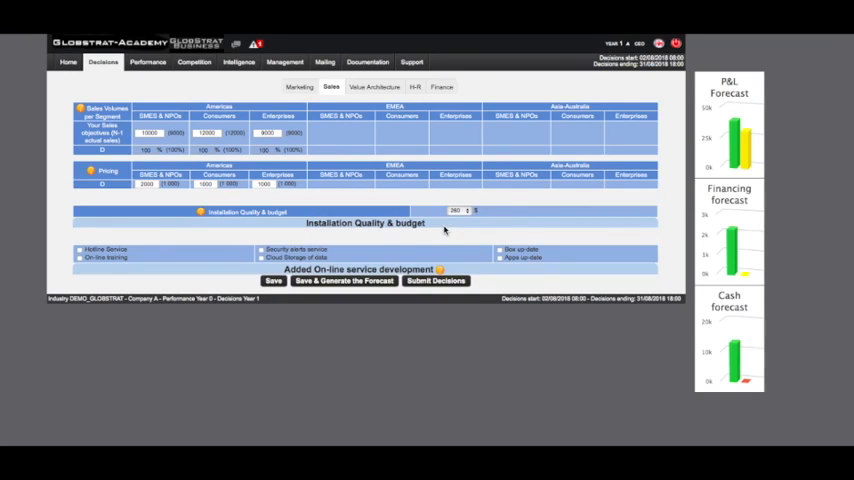
mouse_move(471, 231)
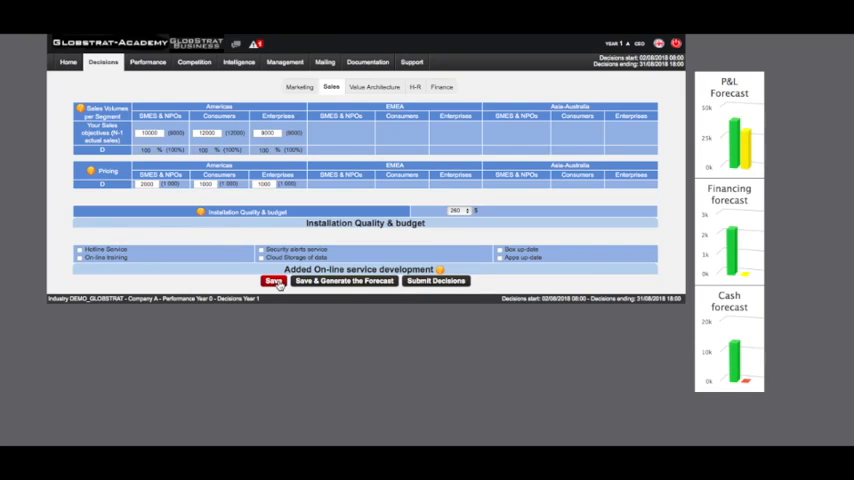
Save the sales decisions, keeping Americas objectives, pricing and the 260 installation budget.
left_click(274, 281)
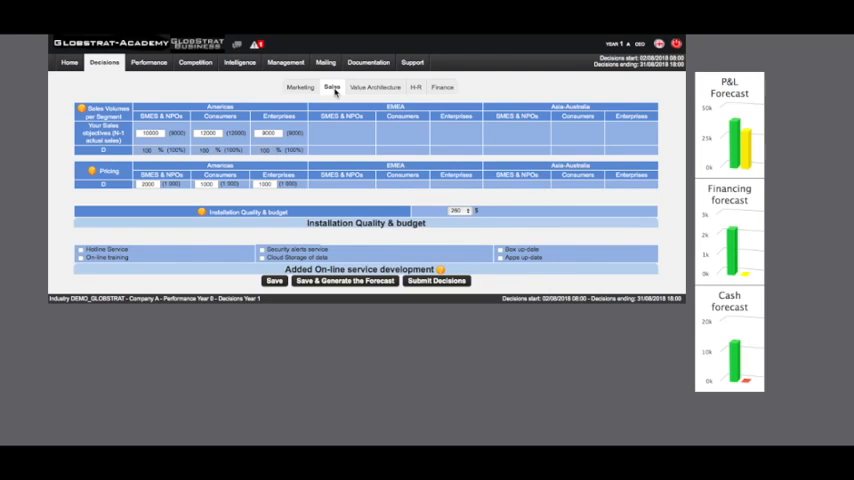
mouse_move(687, 355)
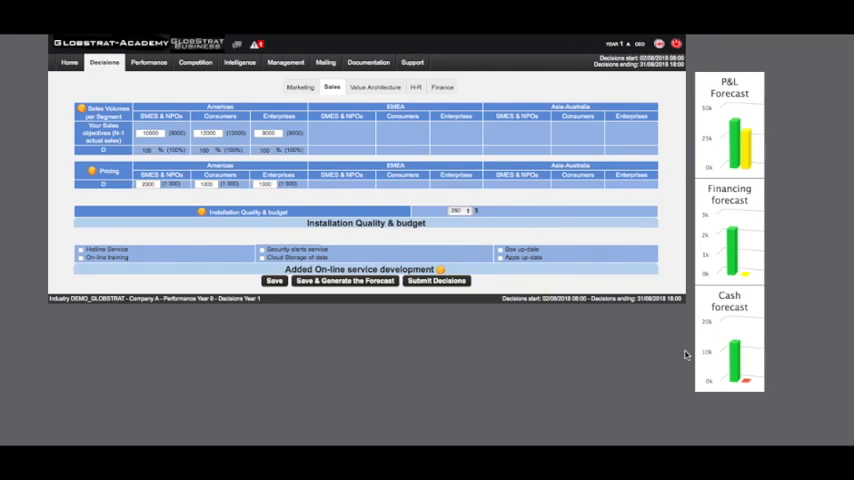
mouse_move(744, 139)
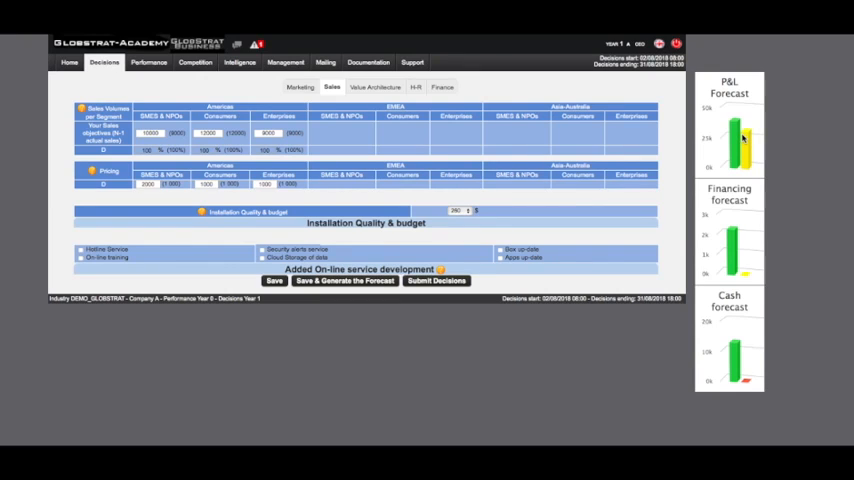
mouse_move(717, 159)
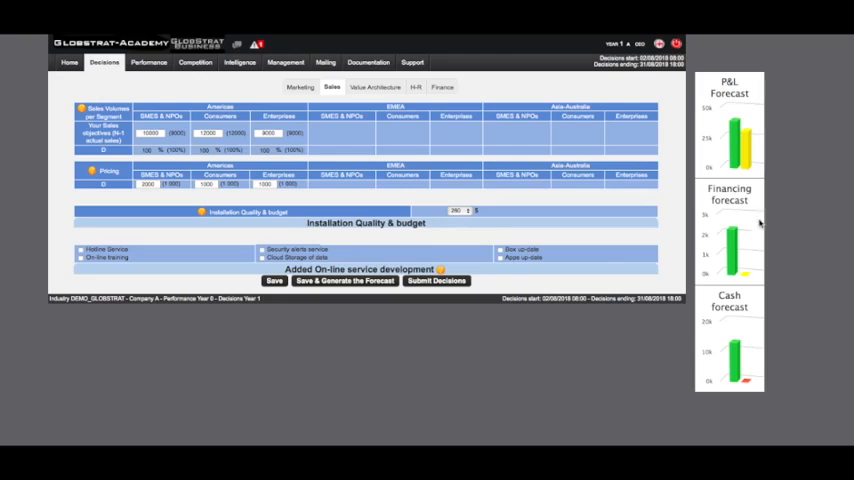
mouse_move(748, 227)
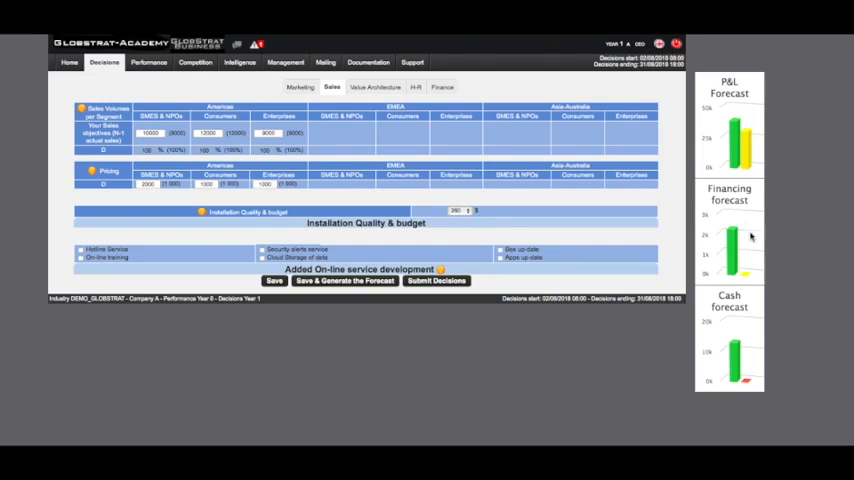
mouse_move(772, 338)
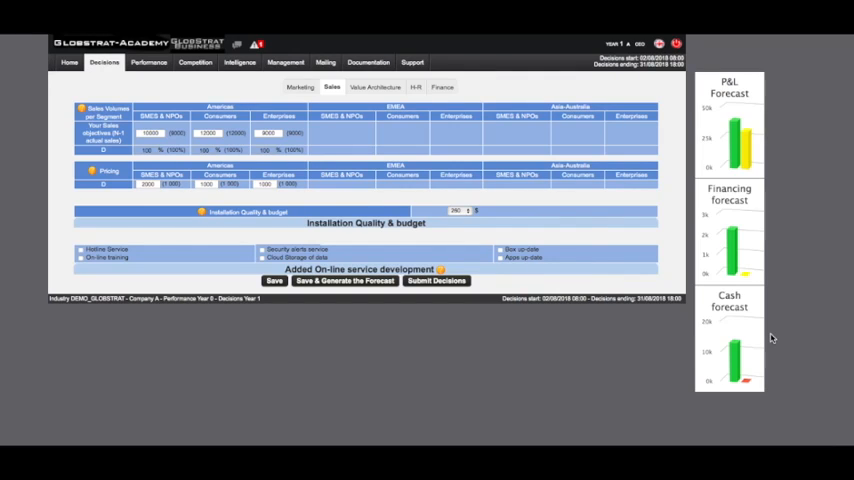
mouse_move(338, 288)
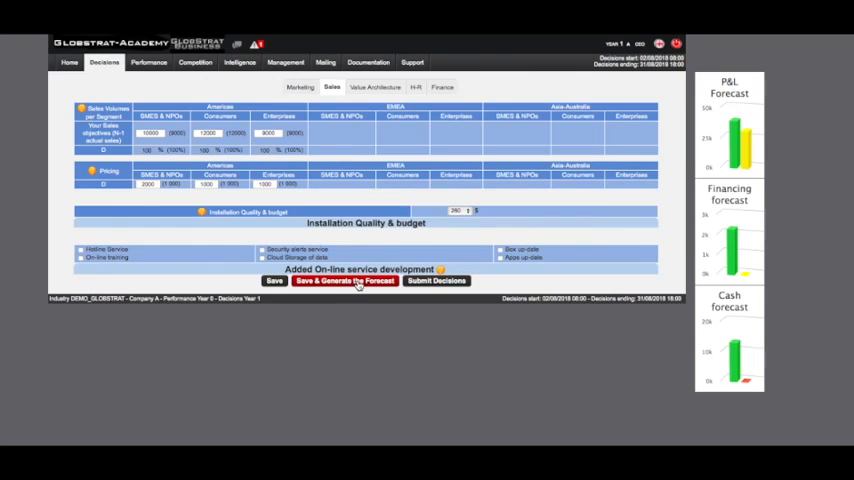
left_click(344, 281)
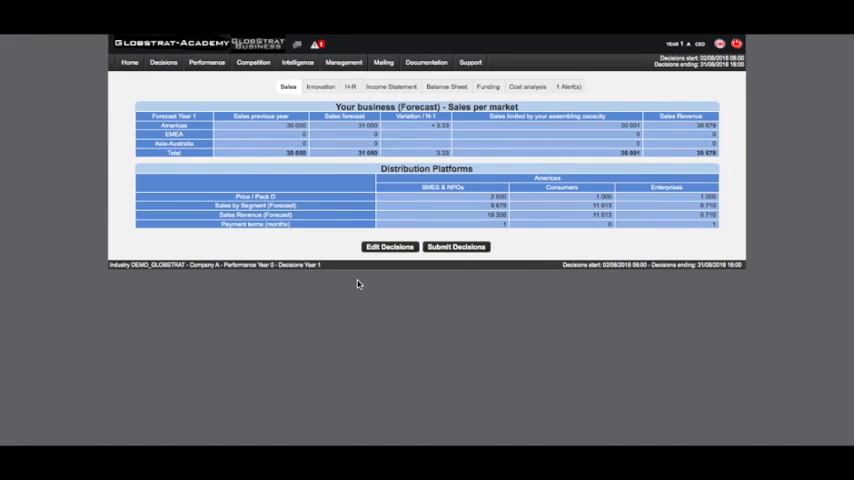
mouse_move(374, 289)
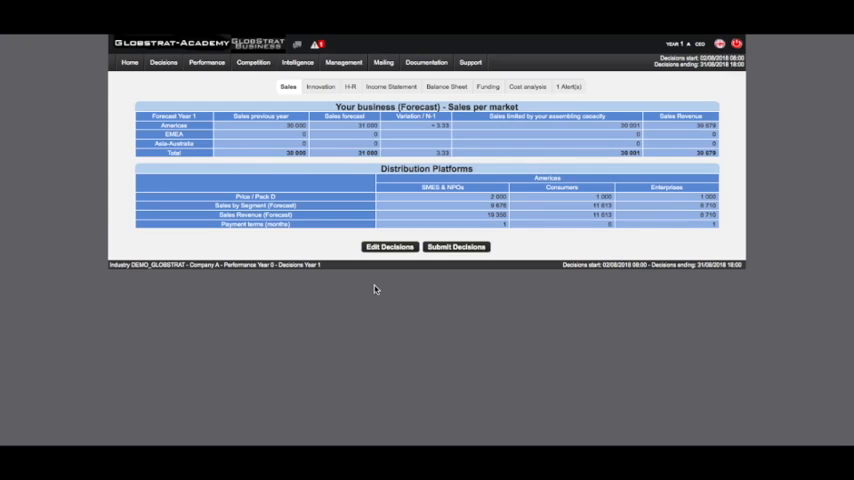
mouse_move(197, 96)
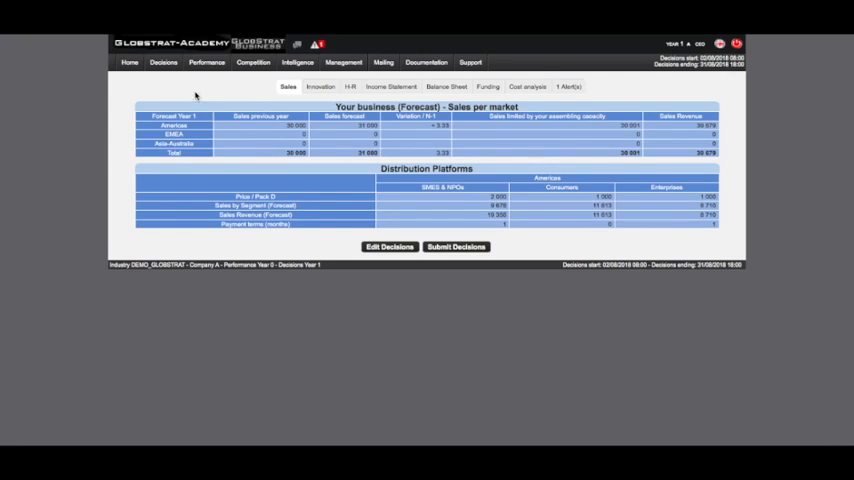
Enter edit mode and show the Value Architecture packs, certification labs and workshops.
left_click(104, 62)
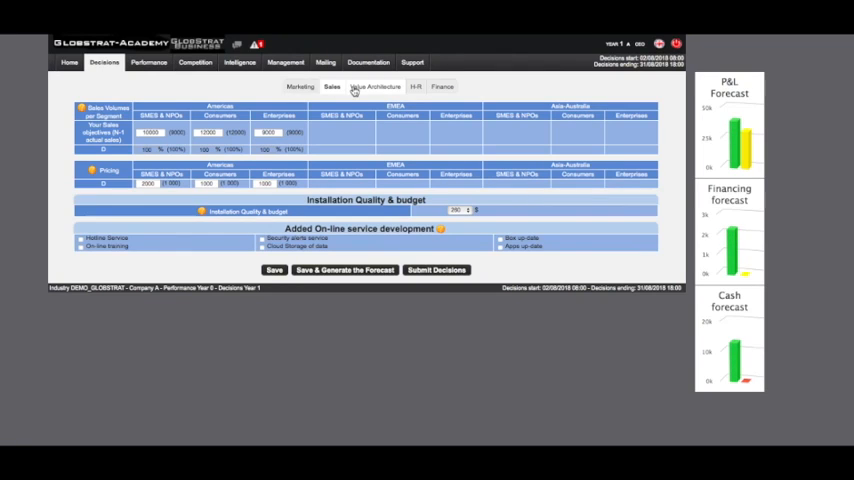
left_click(375, 87)
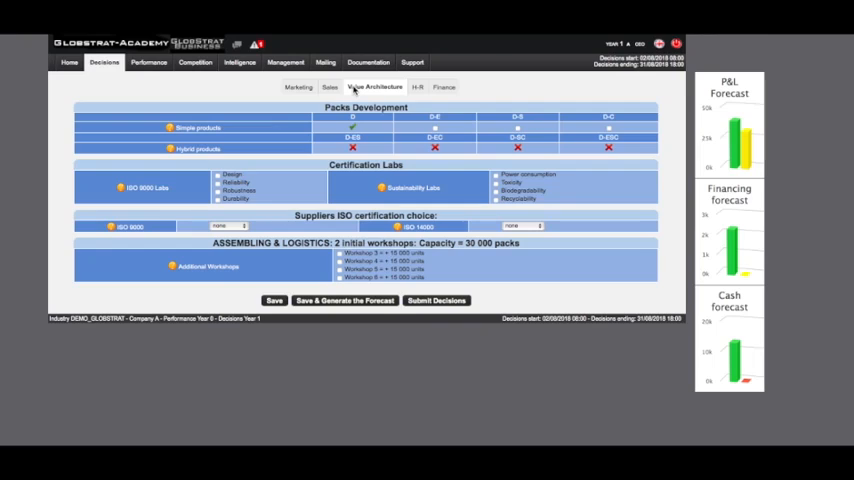
mouse_move(233, 95)
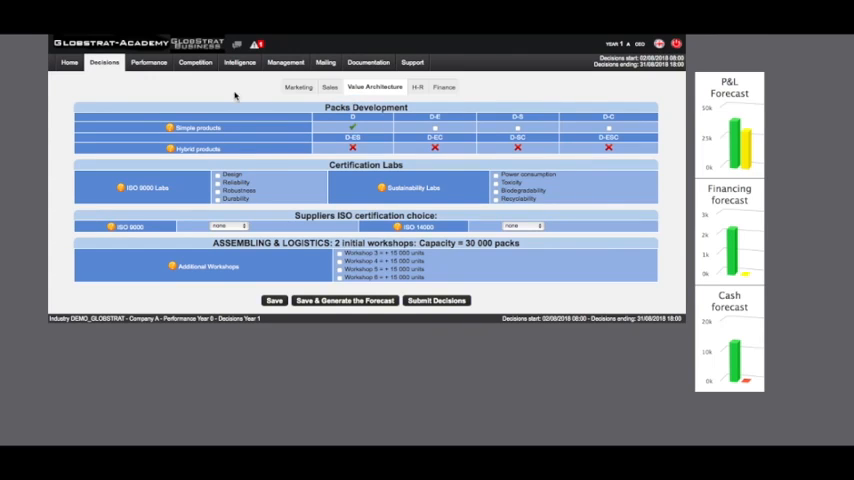
mouse_move(175, 85)
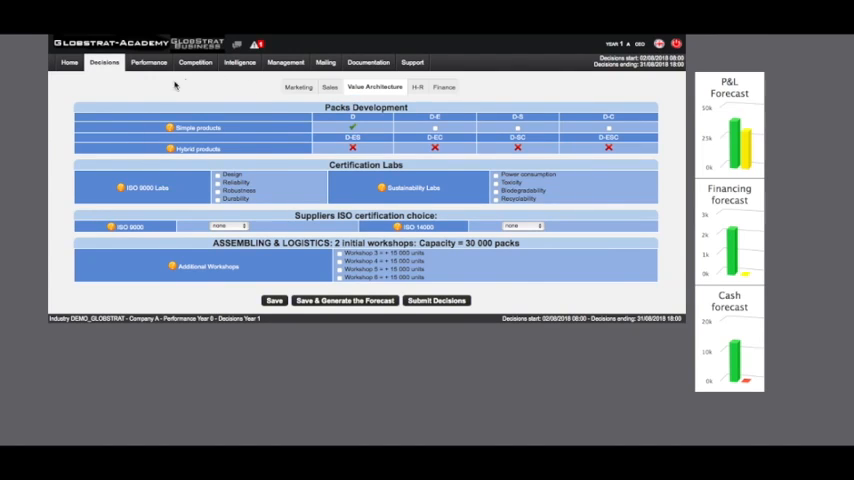
mouse_move(133, 130)
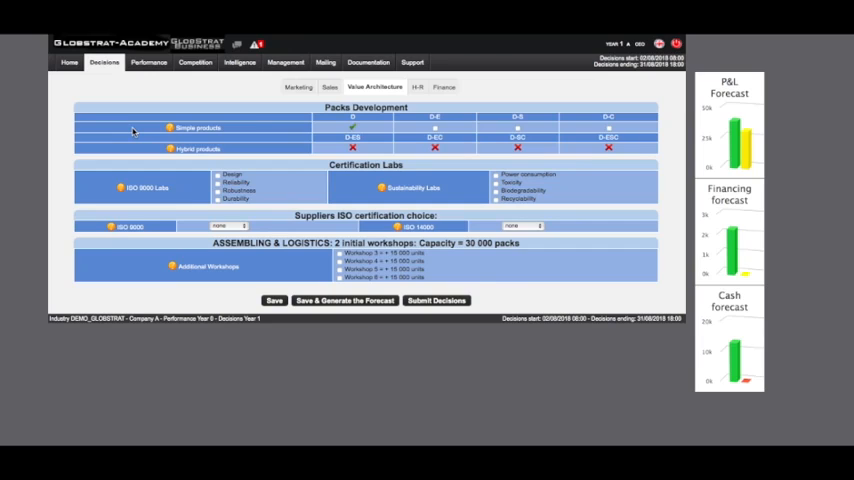
mouse_move(143, 159)
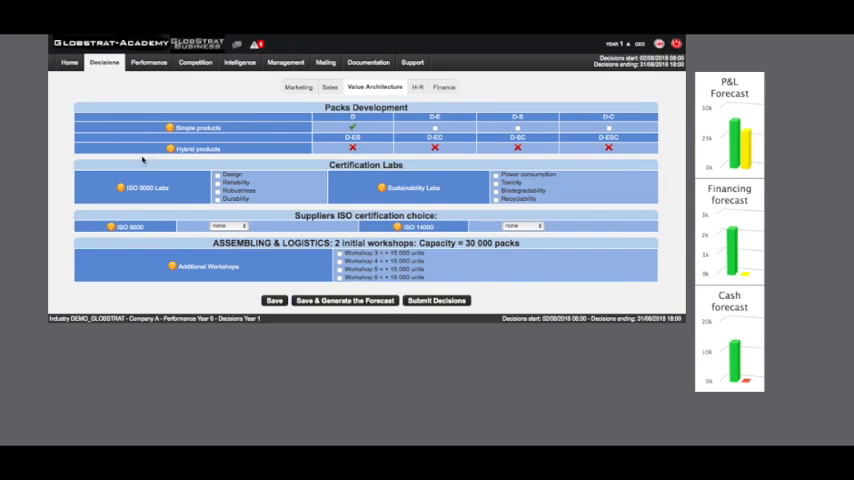
left_click(228, 226)
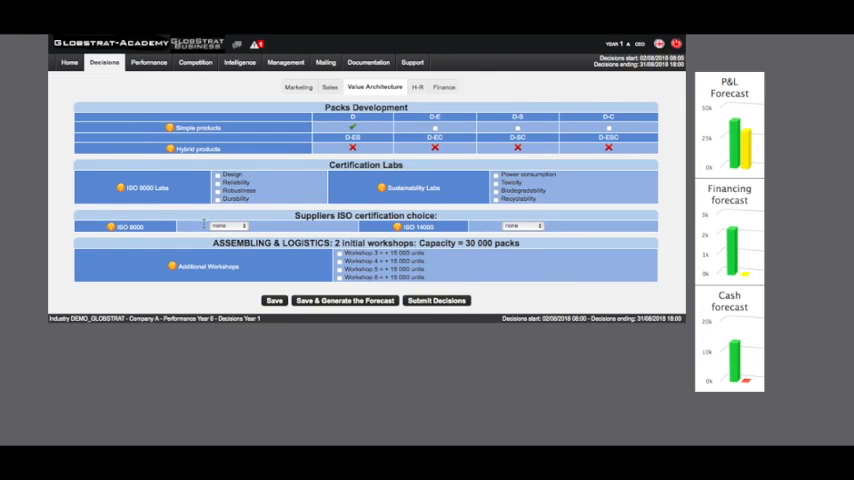
left_click(228, 226)
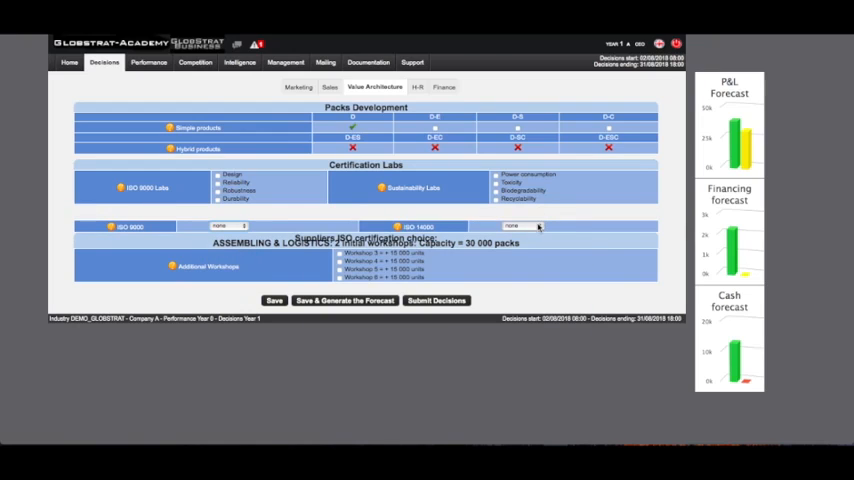
left_click(535, 226)
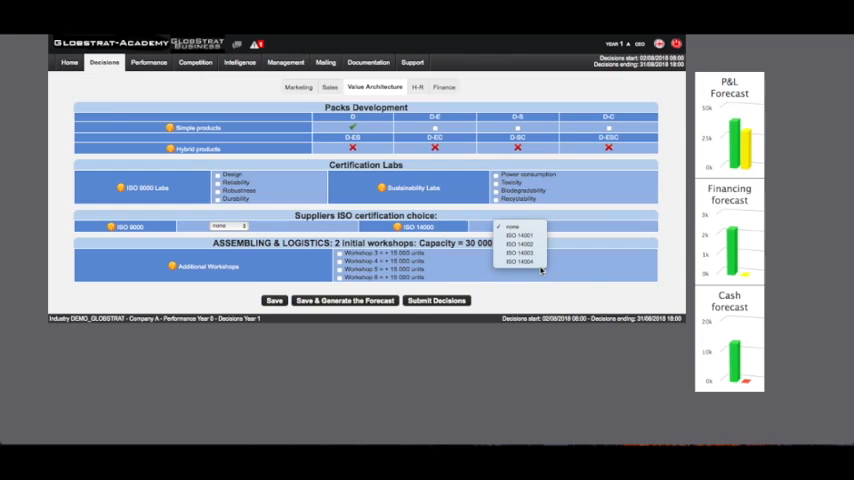
left_click(512, 227)
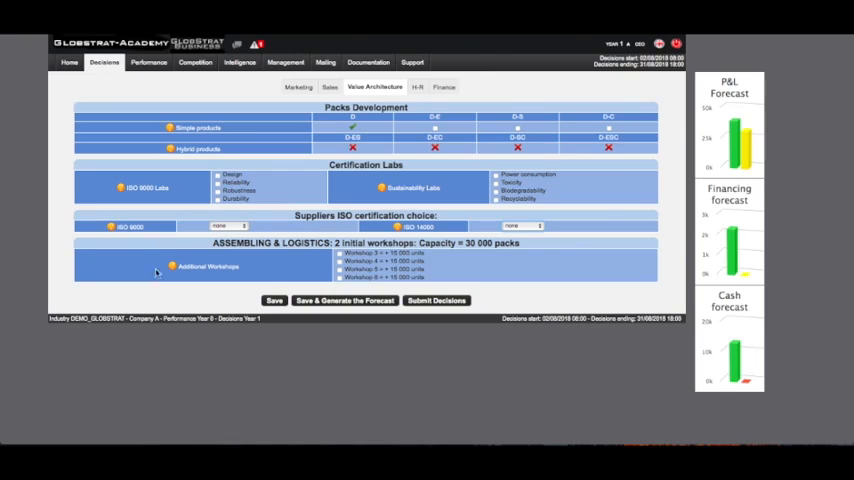
mouse_move(218, 294)
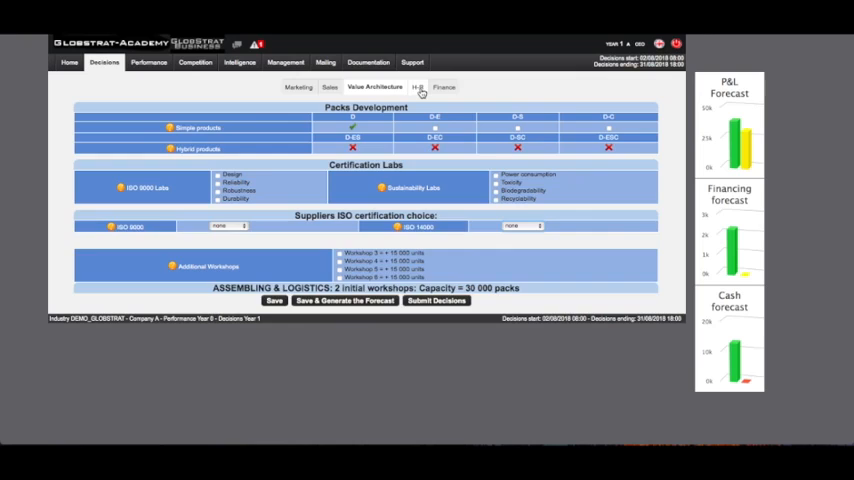
Show the H-R decisions with staffing of 15 operations, 45 sales and 20 administration.
left_click(417, 87)
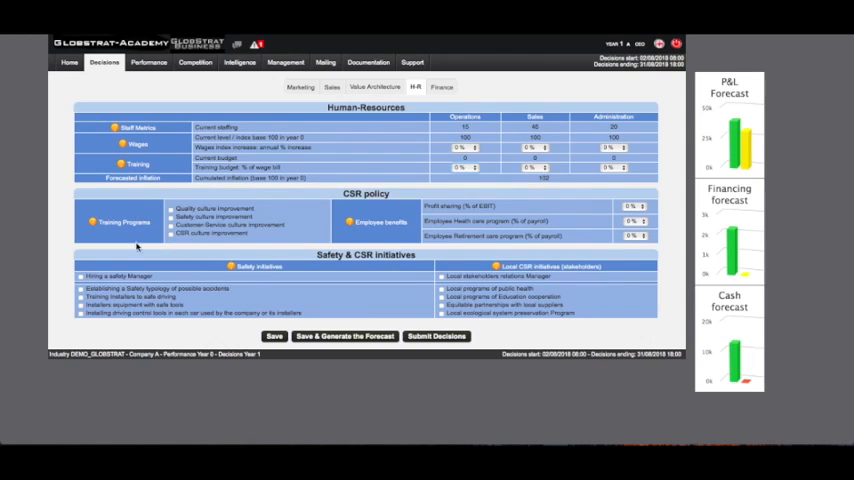
mouse_move(171, 251)
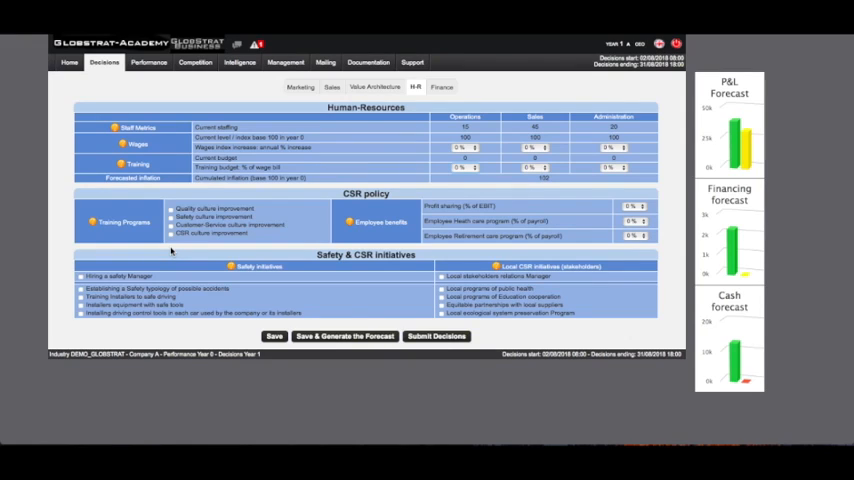
mouse_move(411, 241)
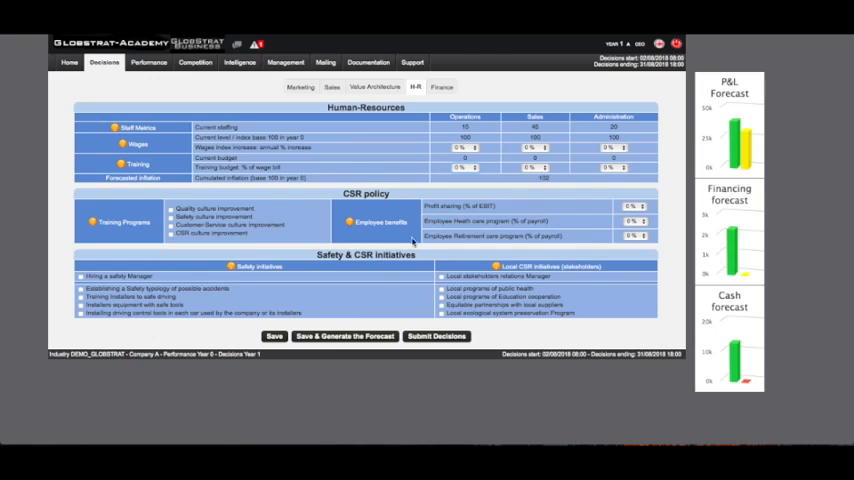
mouse_move(405, 233)
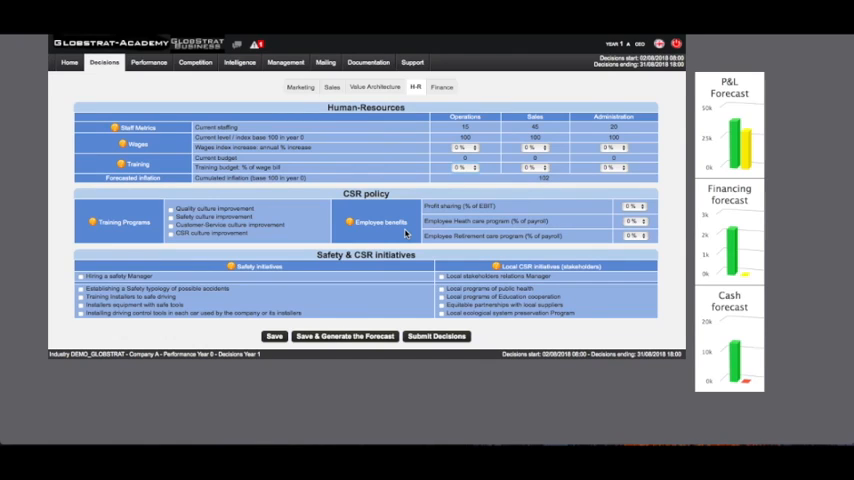
mouse_move(378, 285)
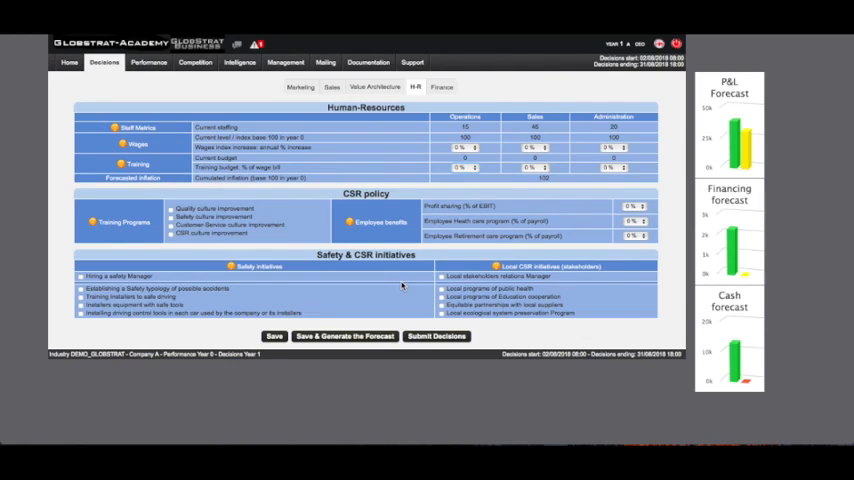
Show the Finance funding decisions with all cash inflows and outflows at 0K.
left_click(442, 87)
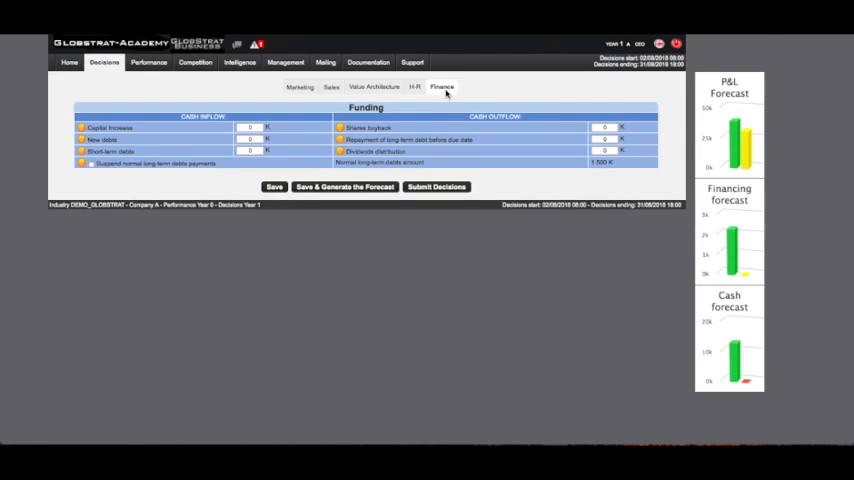
mouse_move(288, 113)
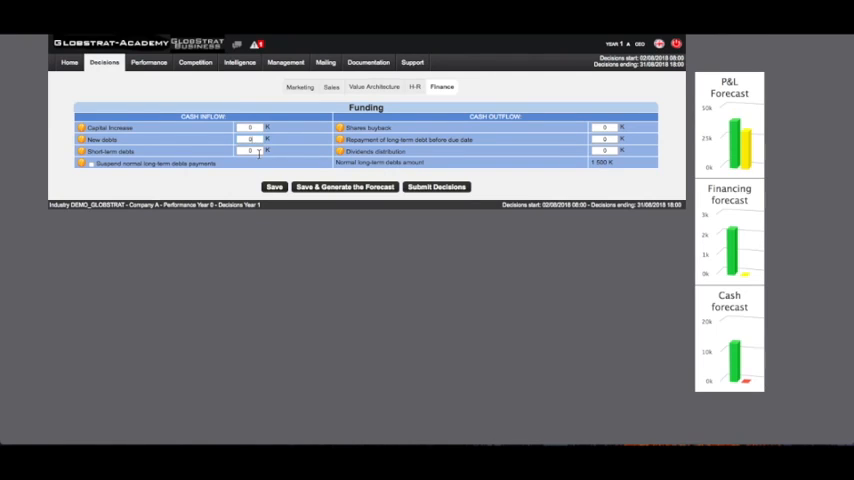
mouse_move(291, 160)
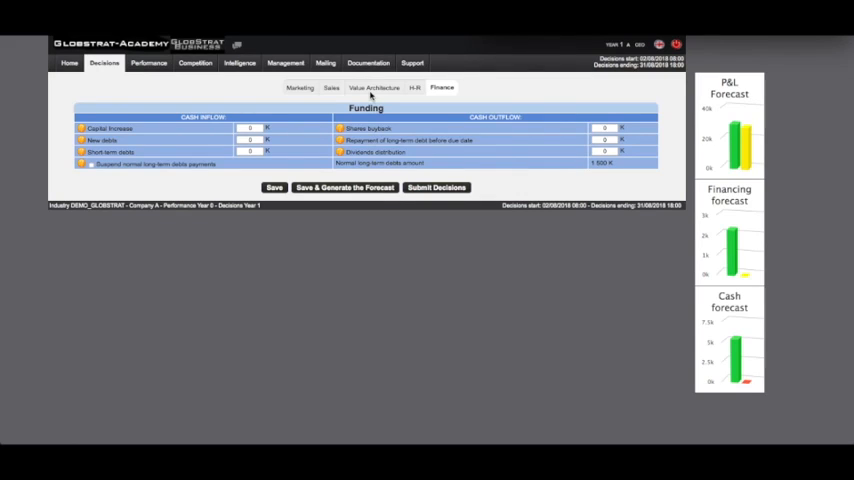
Mark packs D-E and D-S, add the Design ISO 9000 lab, and choose ISO 9001 suppliers.
left_click(374, 87)
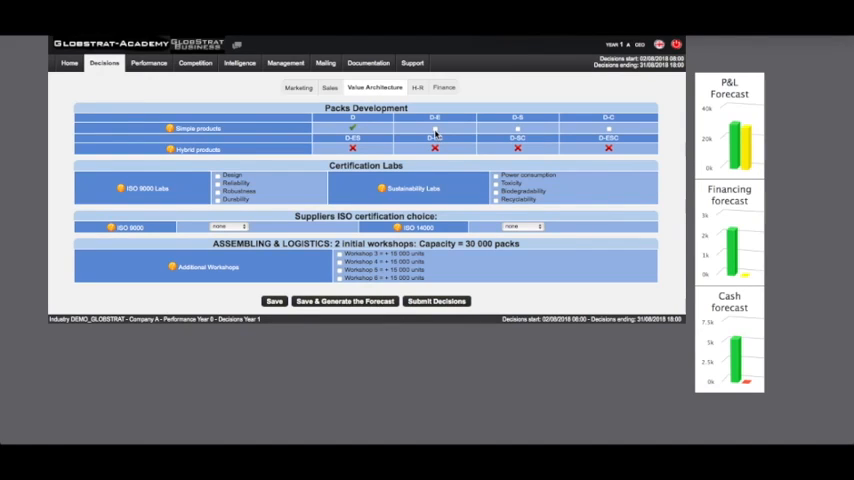
mouse_move(518, 132)
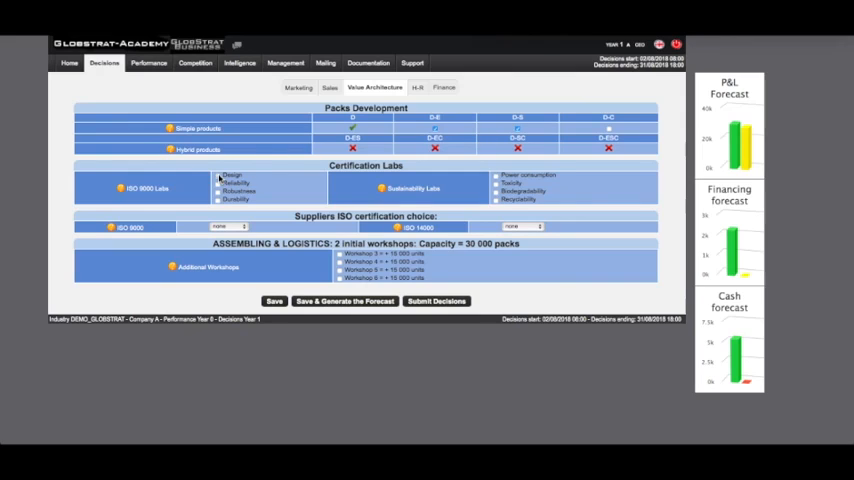
left_click(228, 226)
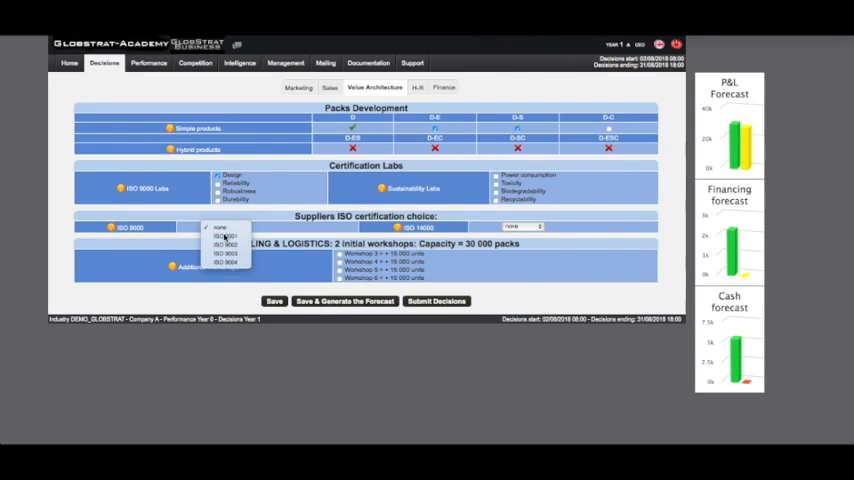
left_click(223, 226)
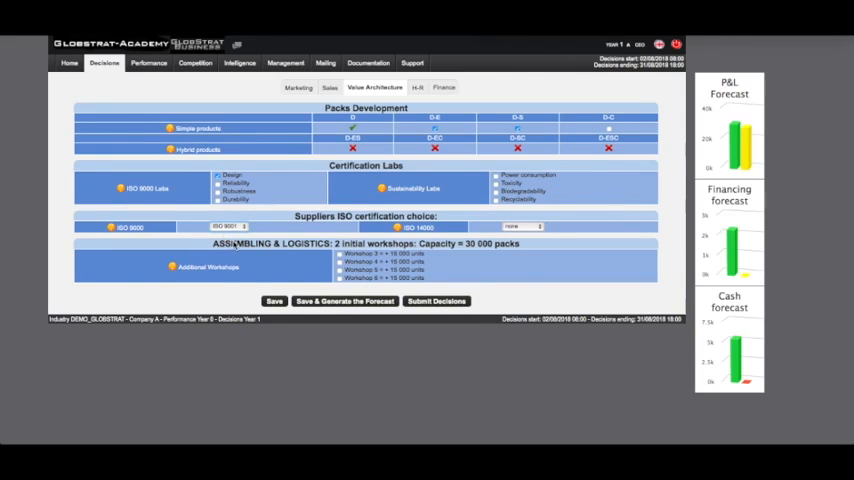
mouse_move(296, 273)
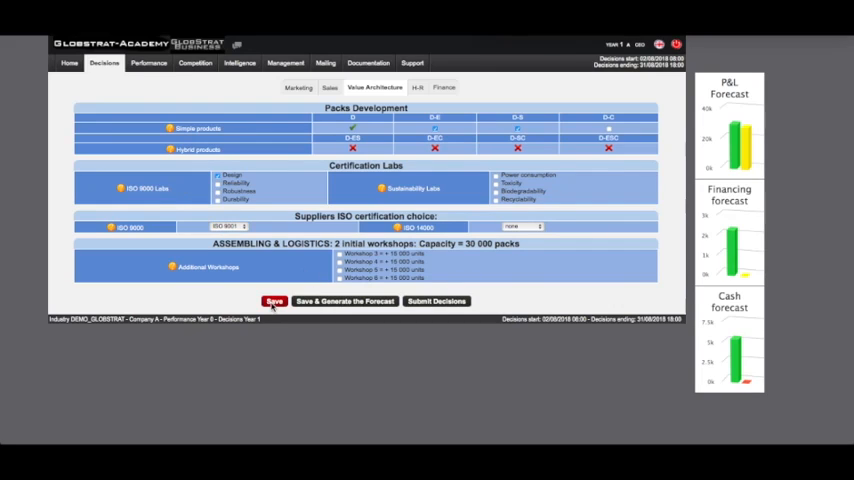
Save the value architecture choices and hide the overdraft and loss alert banner.
left_click(274, 301)
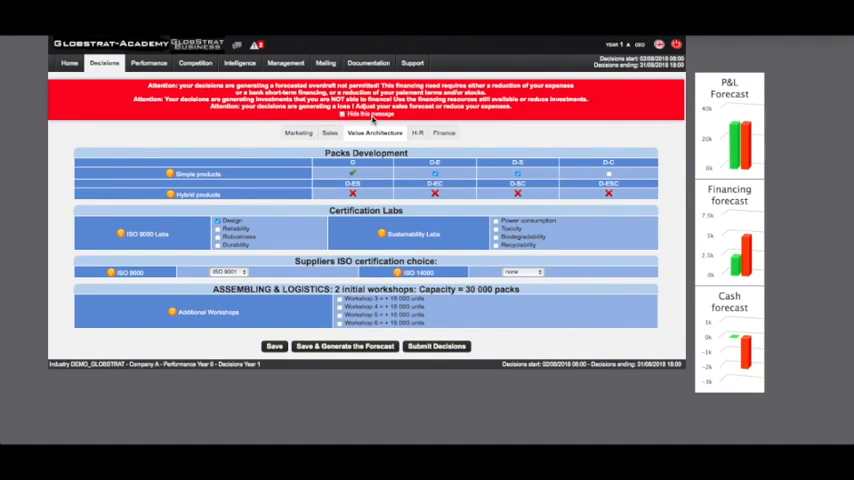
left_click(372, 113)
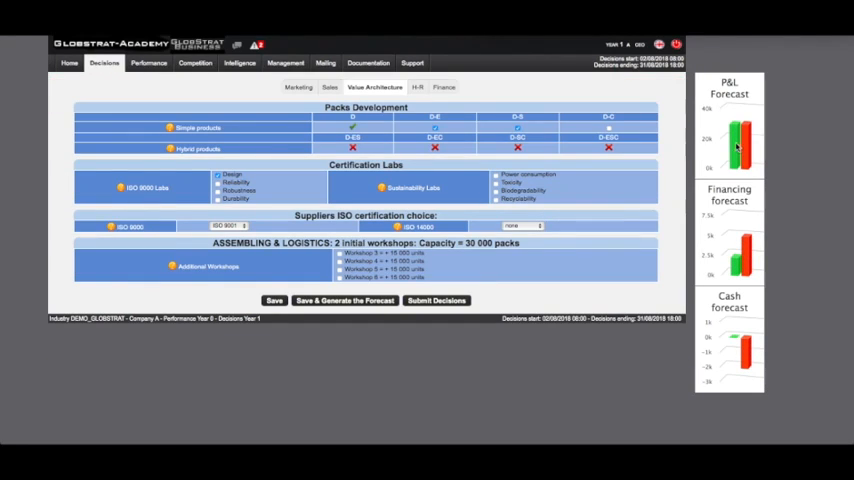
mouse_move(740, 145)
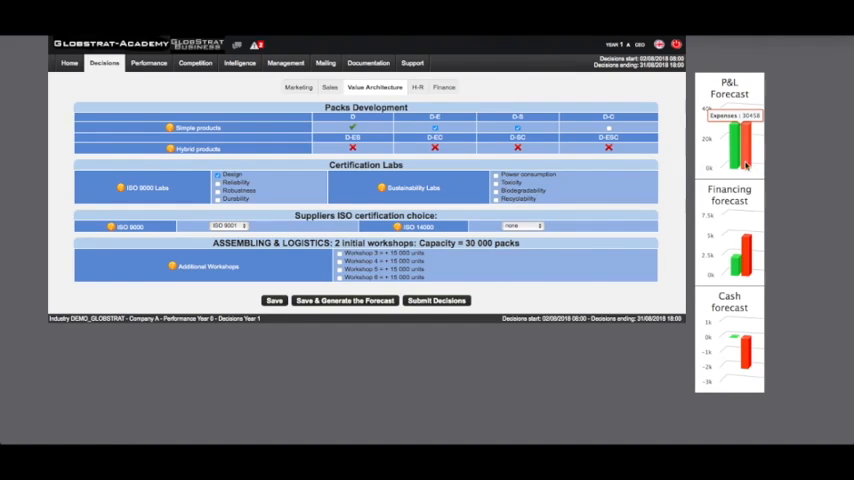
mouse_move(740, 265)
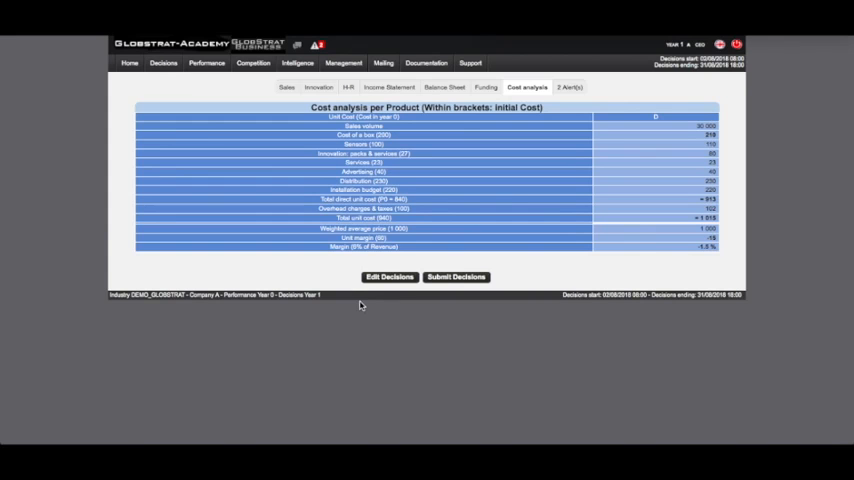
Check forecast sales per market, then view innovation results showing ISO 9000 level 1.
left_click(287, 87)
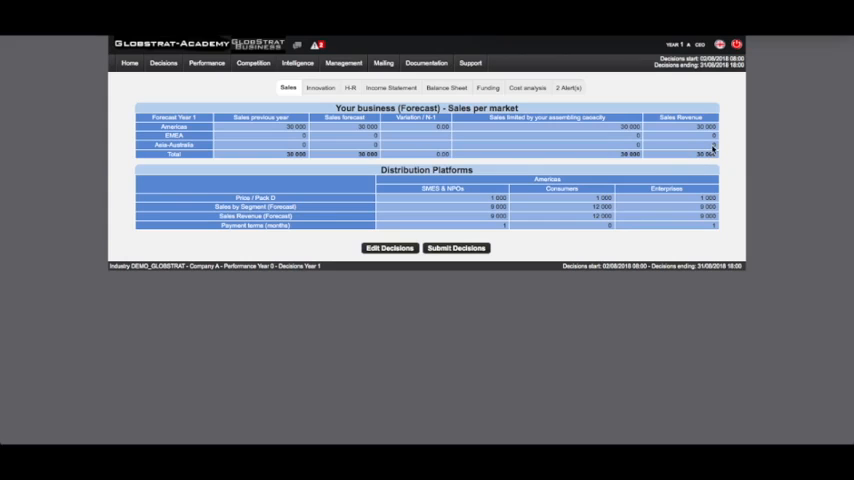
mouse_move(712, 152)
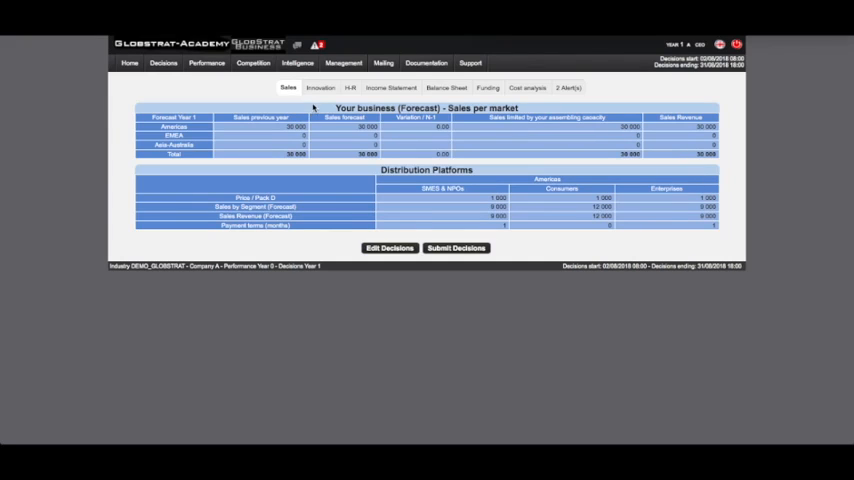
left_click(320, 88)
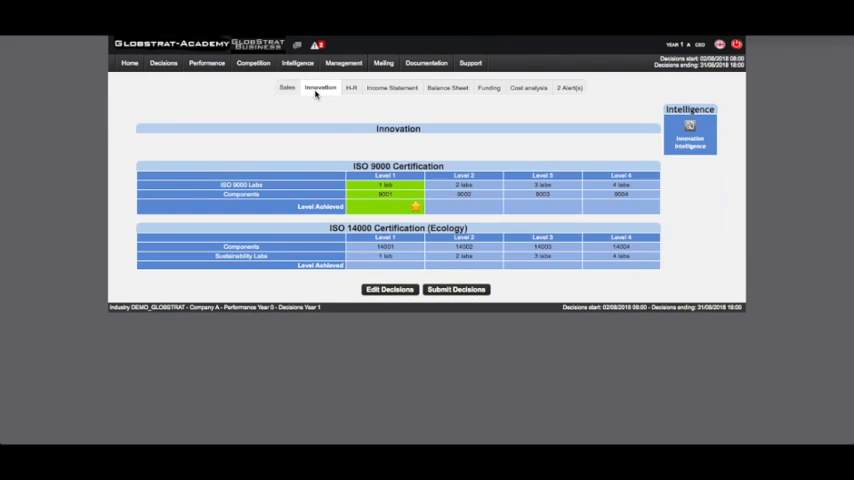
mouse_move(342, 153)
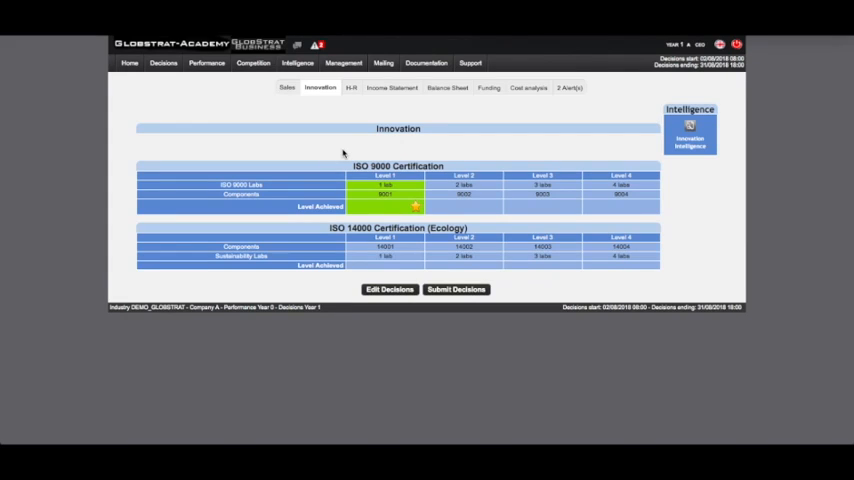
Check forecast staff metrics, then view the income statement with negative Year 1 profit.
left_click(350, 88)
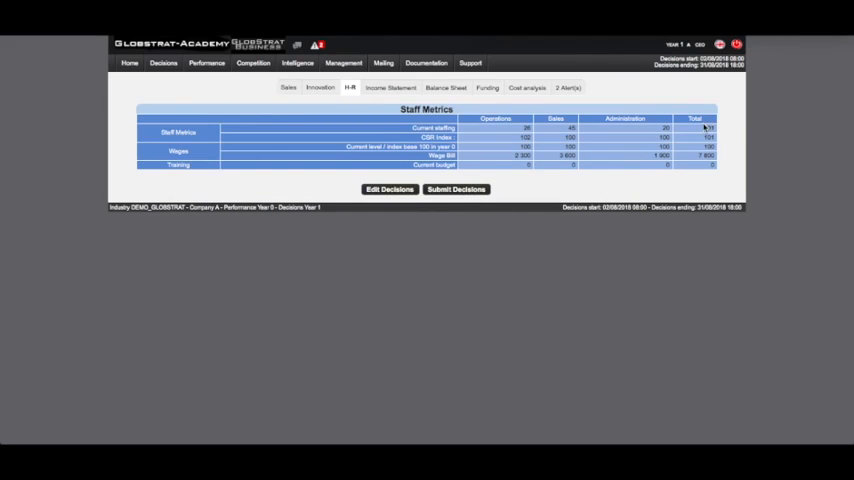
mouse_move(705, 128)
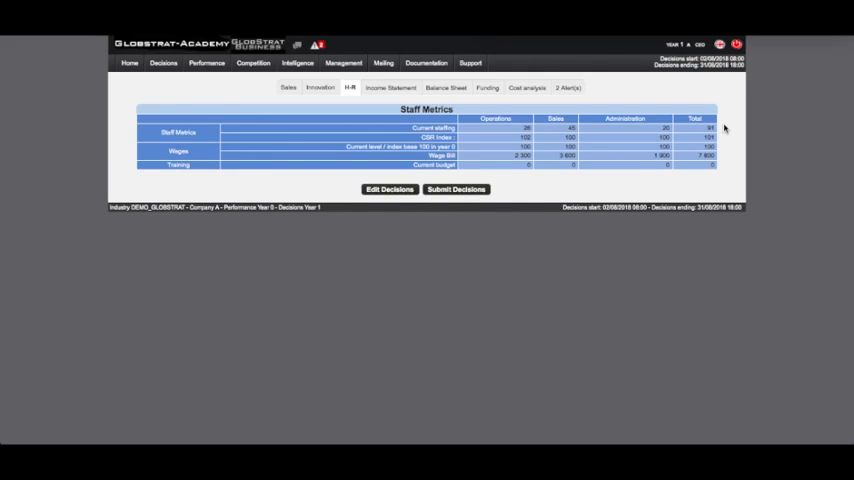
mouse_move(391, 88)
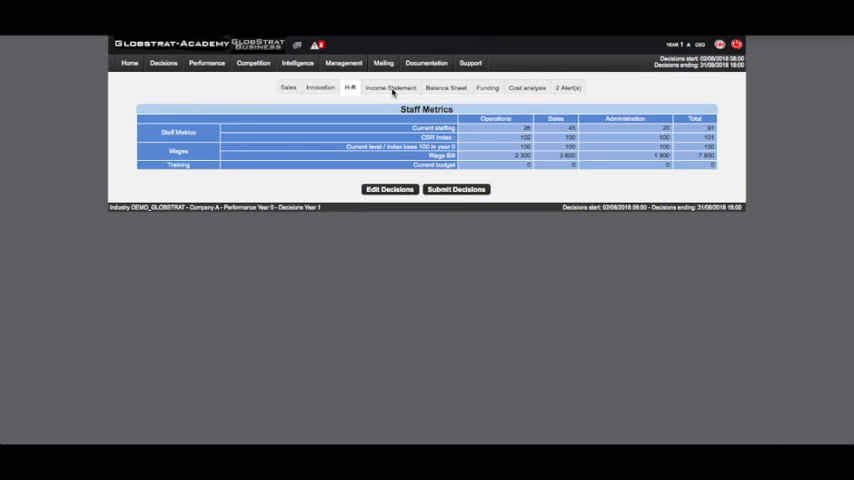
left_click(391, 88)
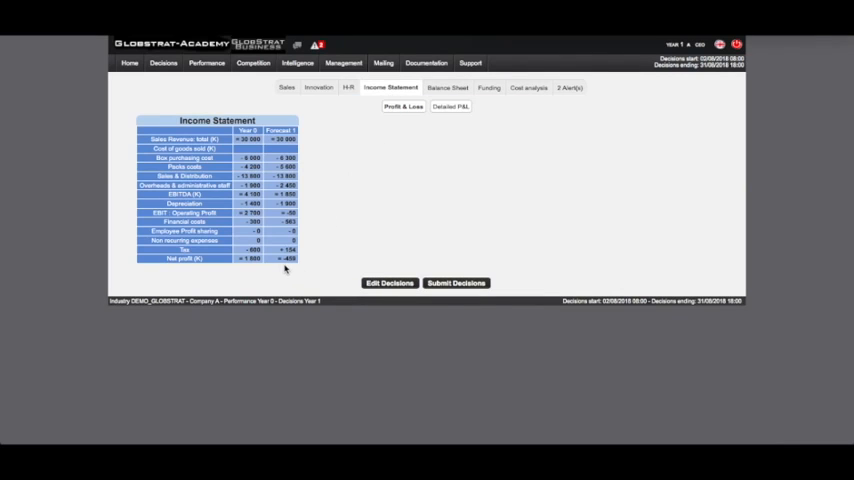
mouse_move(297, 265)
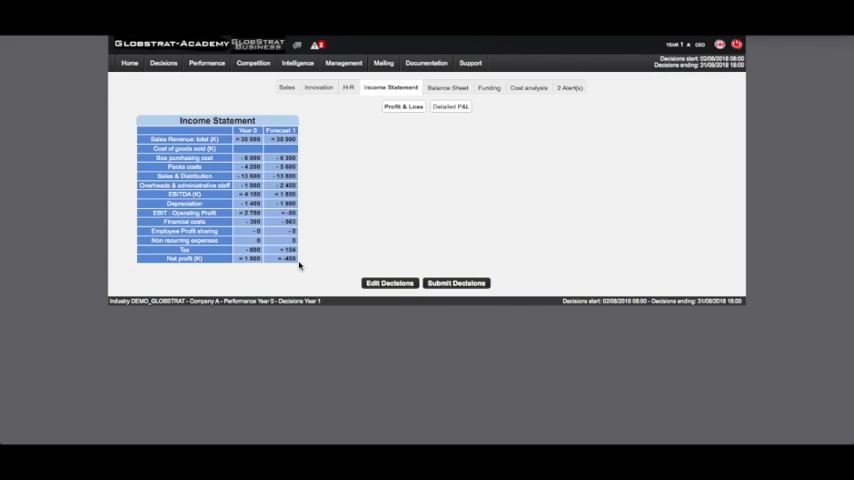
Check the balance sheet's bank overdraft, then view cost analysis showing a -1.5% margin.
left_click(446, 87)
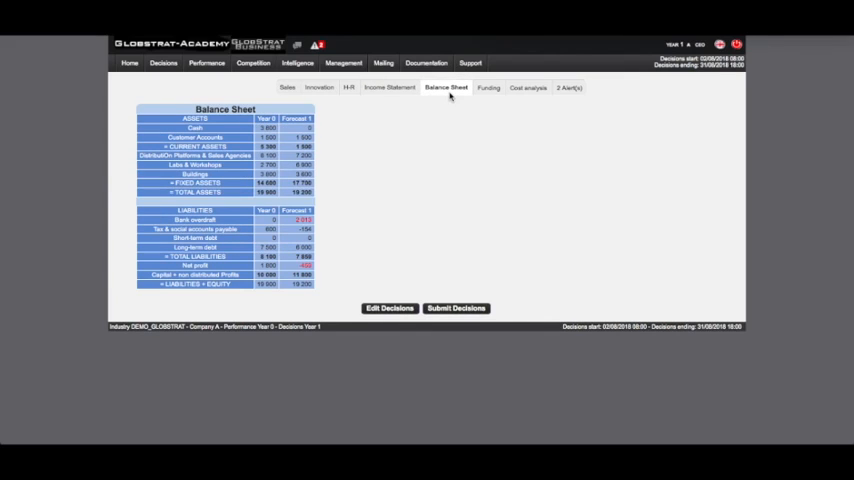
mouse_move(315, 223)
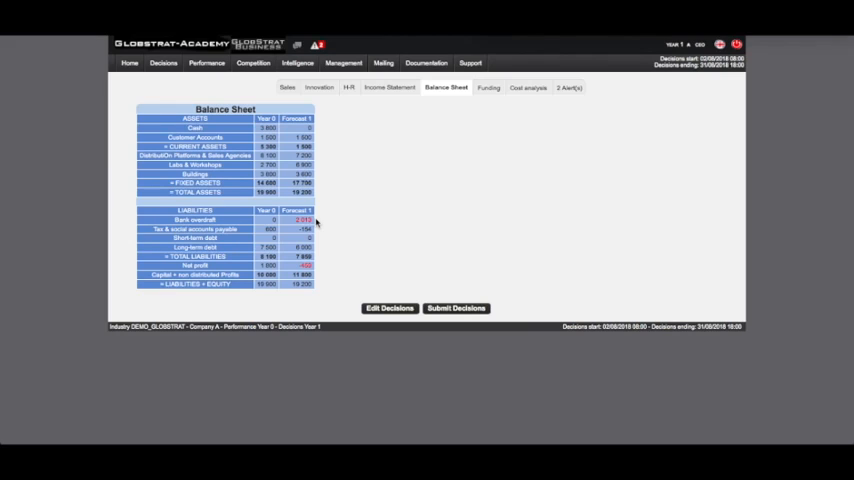
left_click(527, 87)
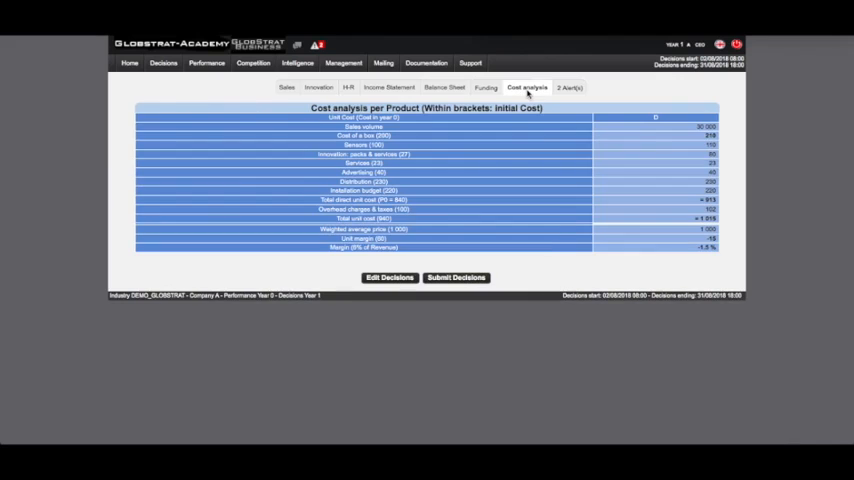
mouse_move(721, 252)
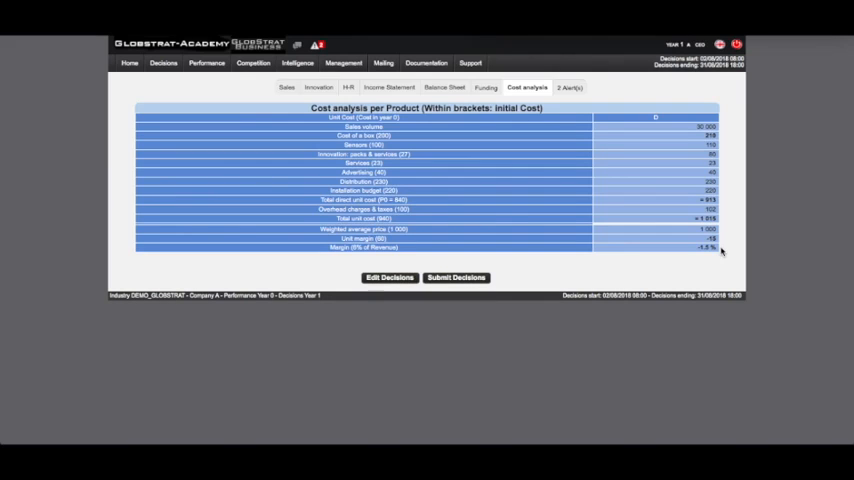
mouse_move(568, 88)
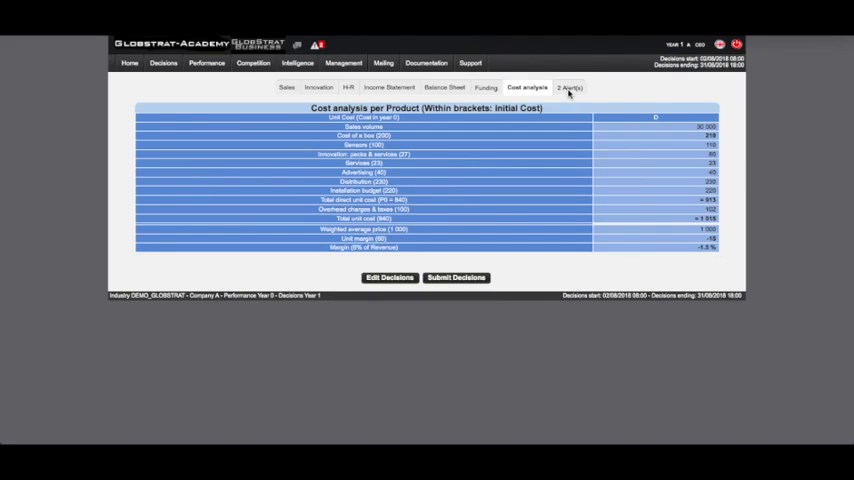
Review the overdraft and loss alerts, then view the negative-balance investment financing plan.
left_click(568, 87)
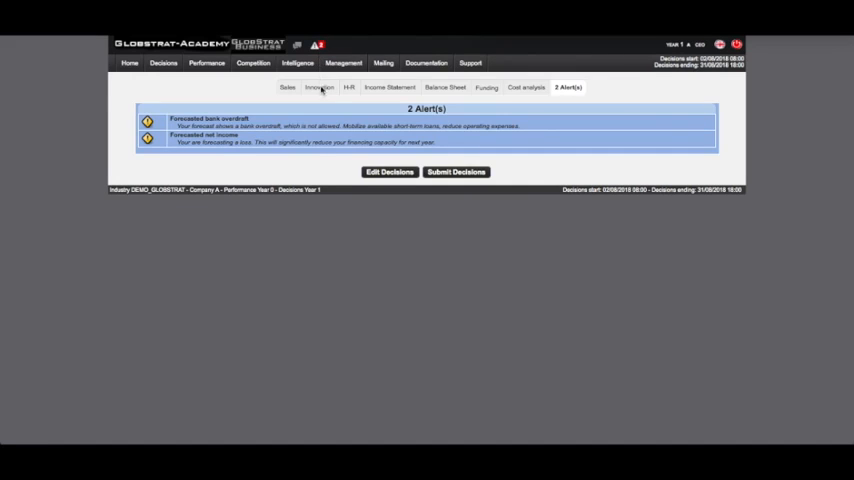
mouse_move(321, 111)
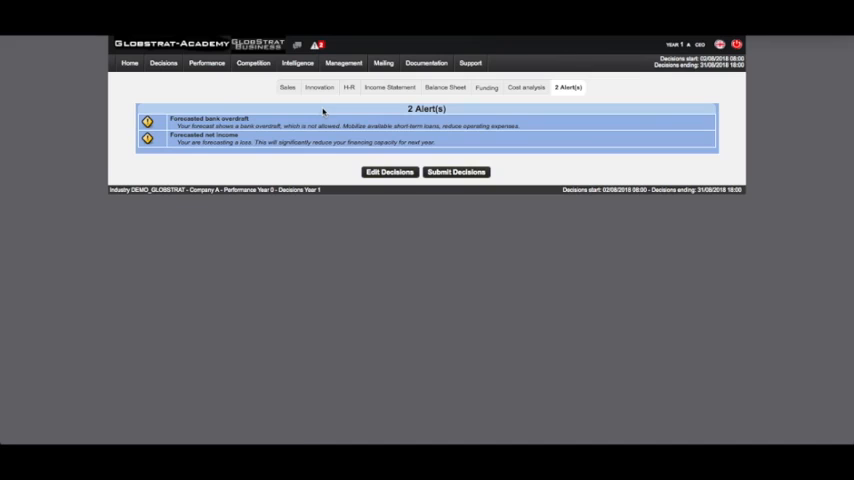
left_click(487, 87)
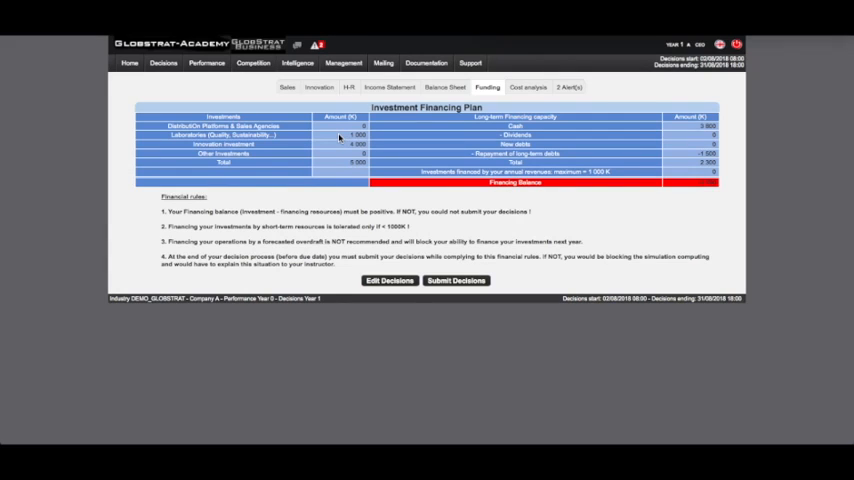
mouse_move(660, 140)
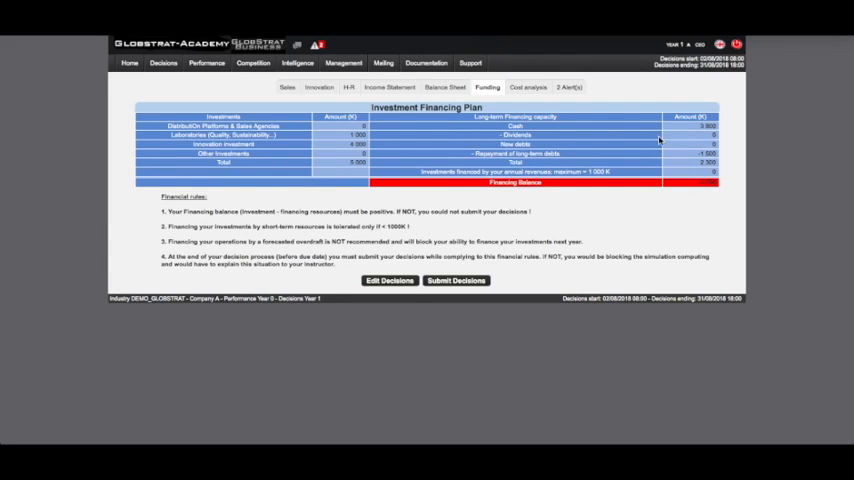
mouse_move(693, 132)
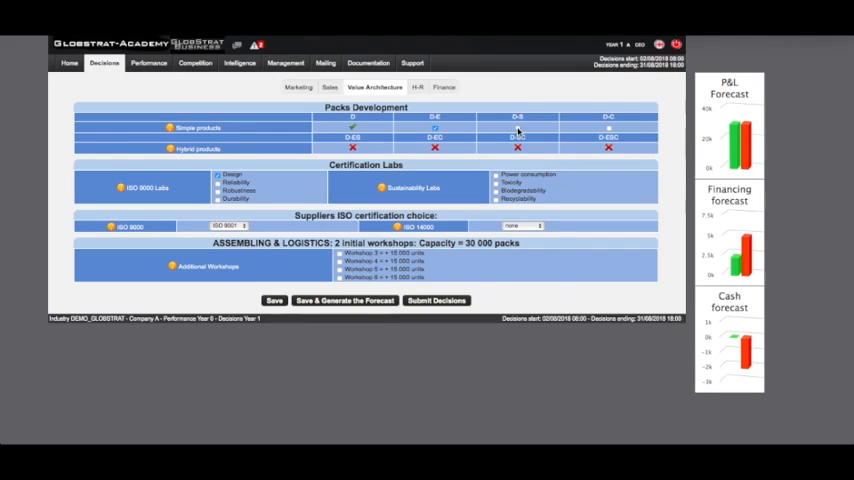
mouse_move(318, 170)
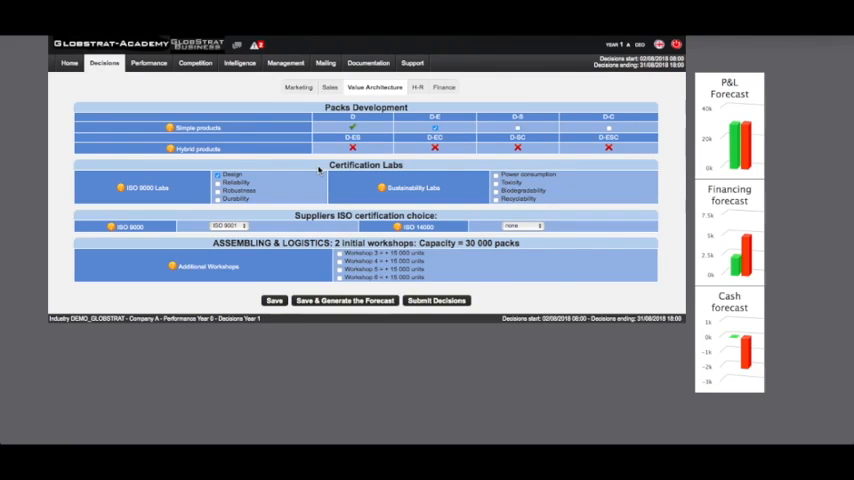
Show the Finance decisions, listing 1,000K new debts with other inflows and outflows at 0K.
left_click(442, 87)
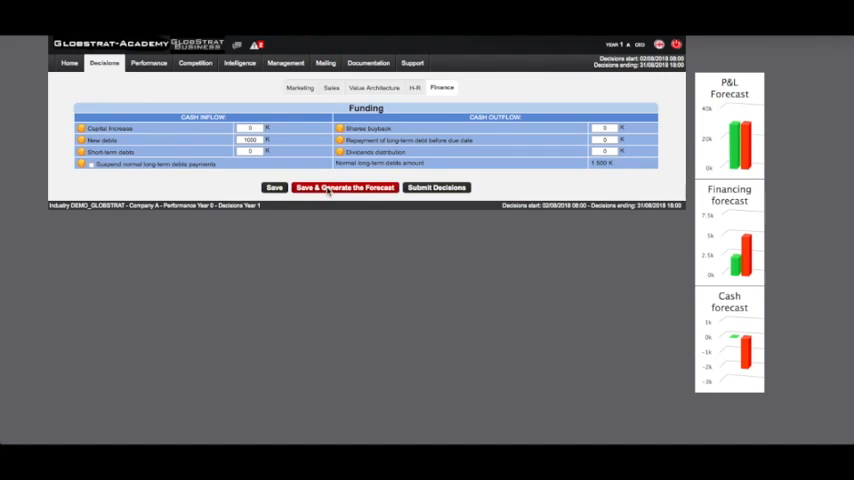
Regenerate the forecast, confirm positive financing balance and 1.4% margin, then return home.
left_click(344, 188)
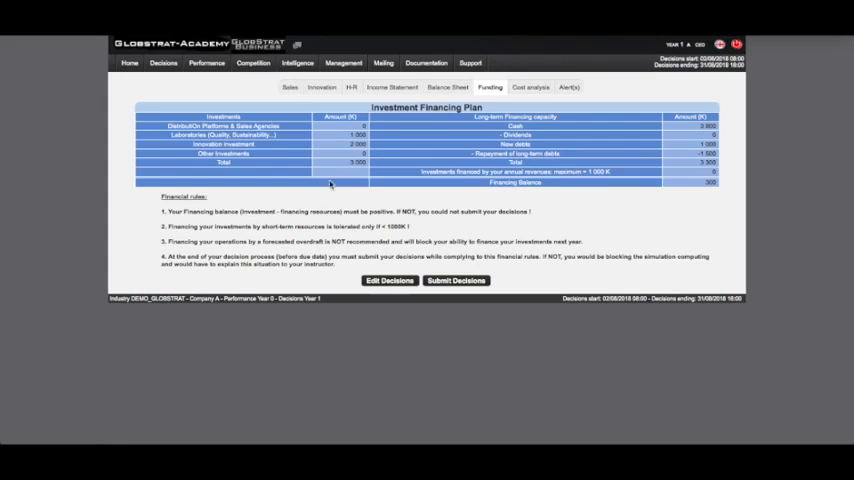
mouse_move(393, 90)
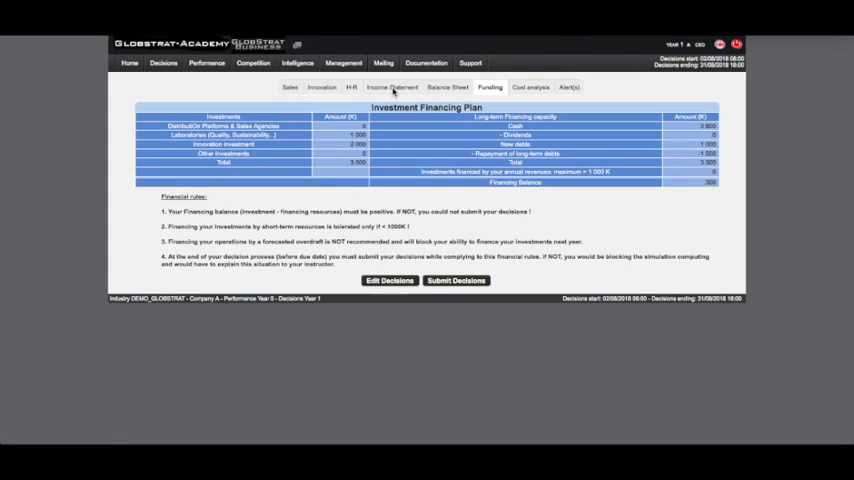
left_click(448, 87)
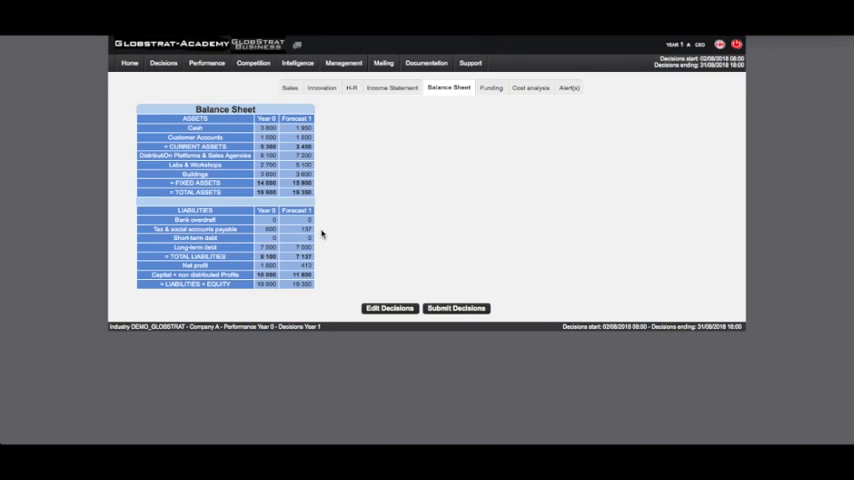
left_click(490, 88)
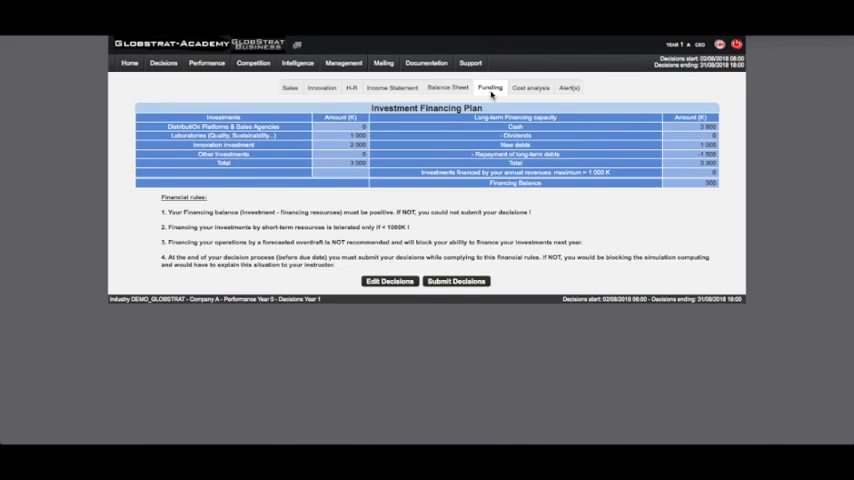
left_click(529, 87)
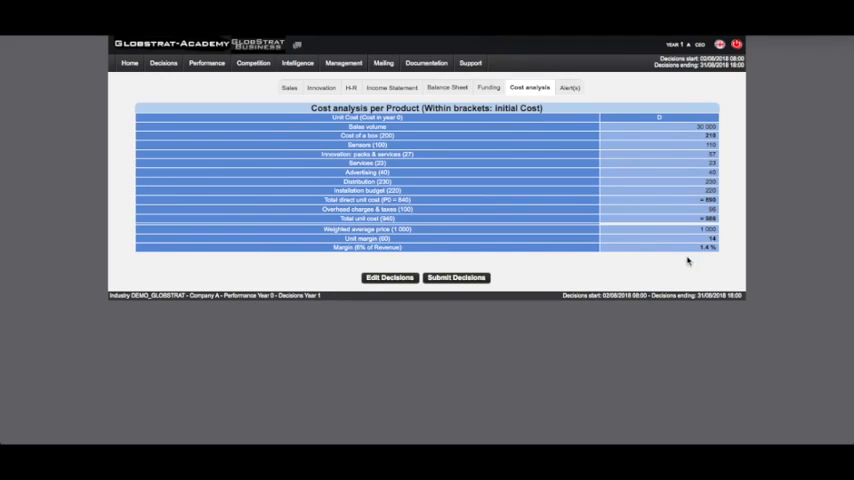
mouse_move(729, 256)
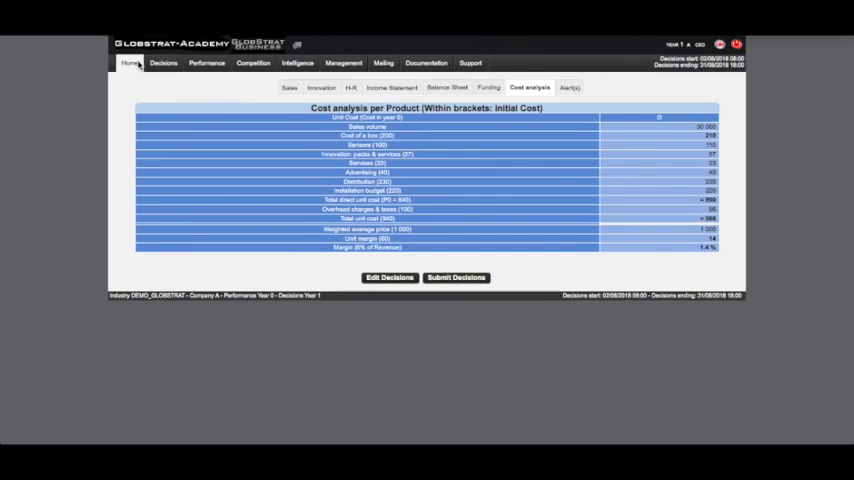
left_click(131, 63)
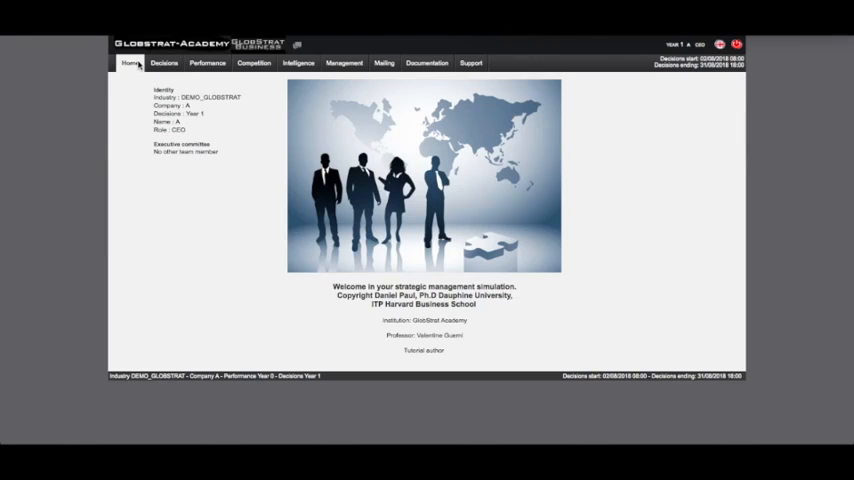